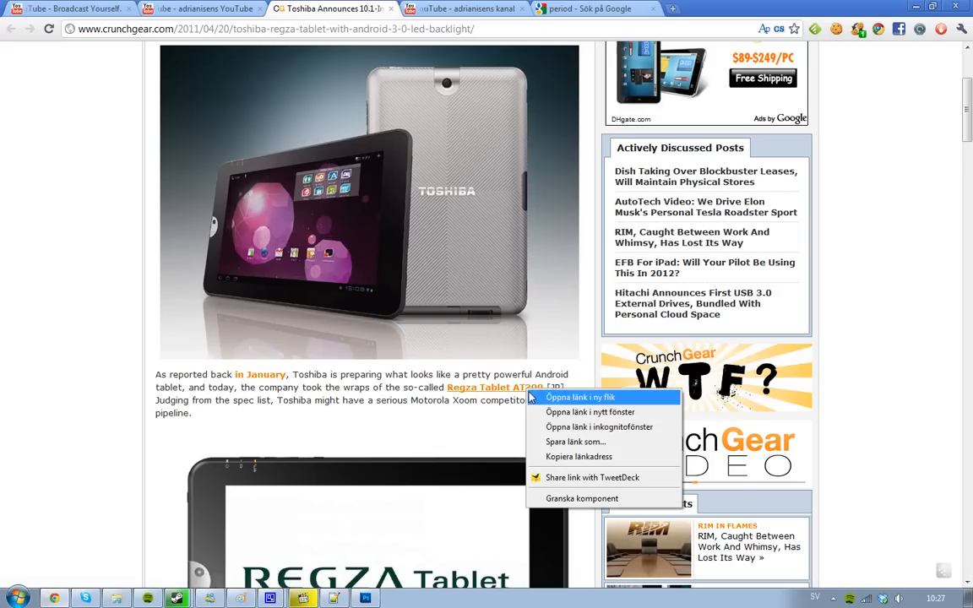
- Dismiss the link context menu on the Regza Tablet AT300 link without opening it
left_click(321, 392)
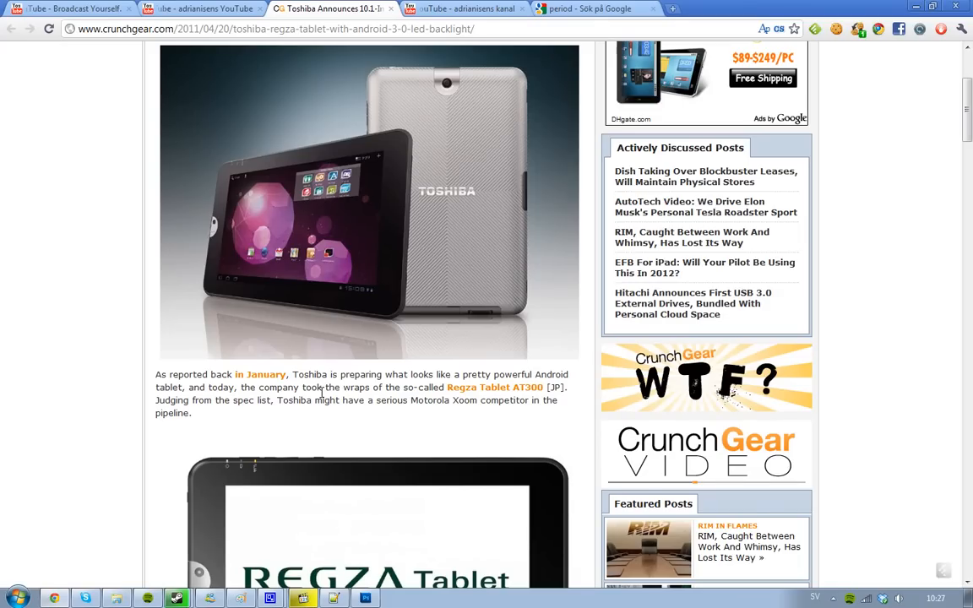
- Scroll past the Regza tablet photos to the 'Here are the main features' list
scroll("down", 3)
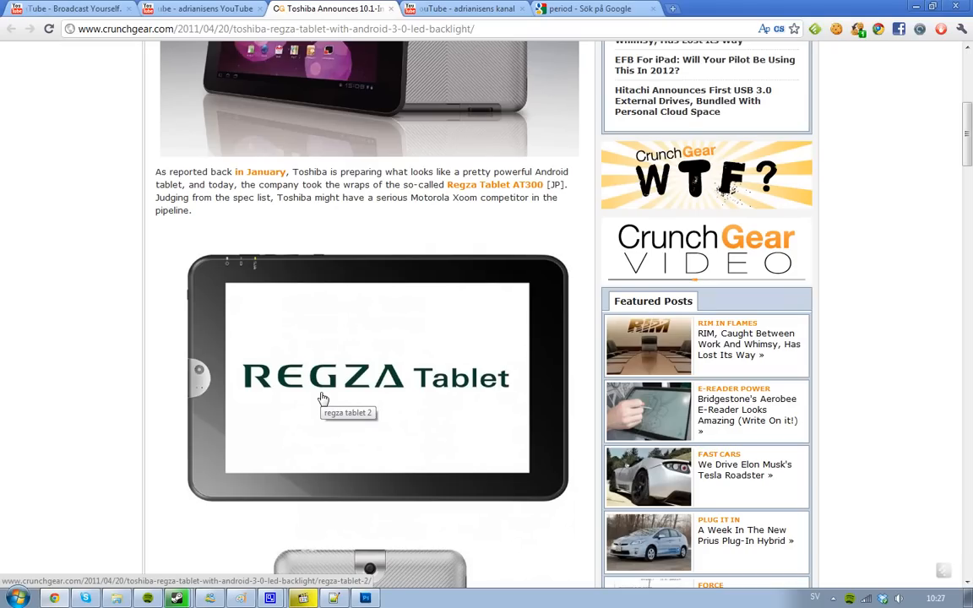
scroll("down", 3)
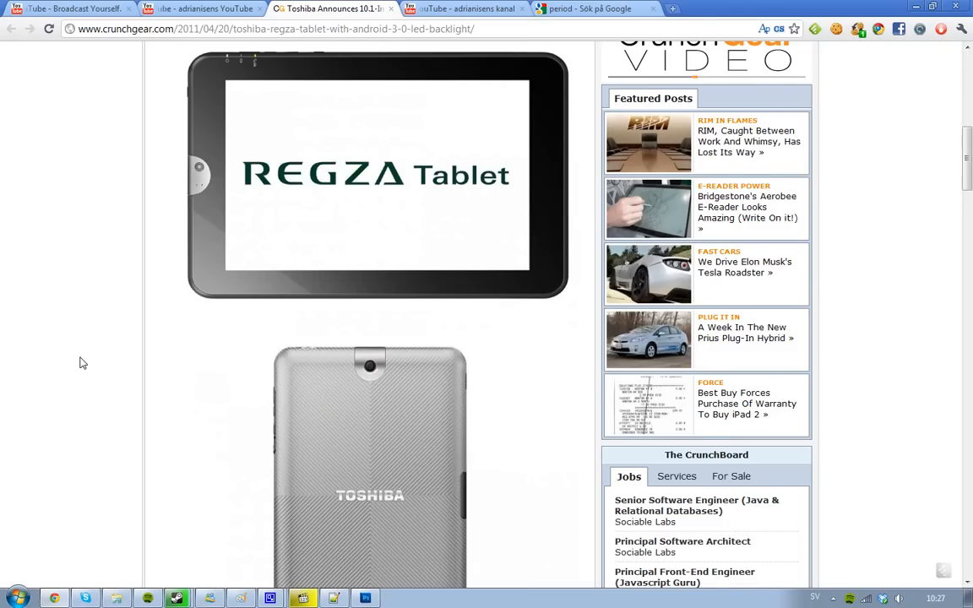
scroll("down", 3)
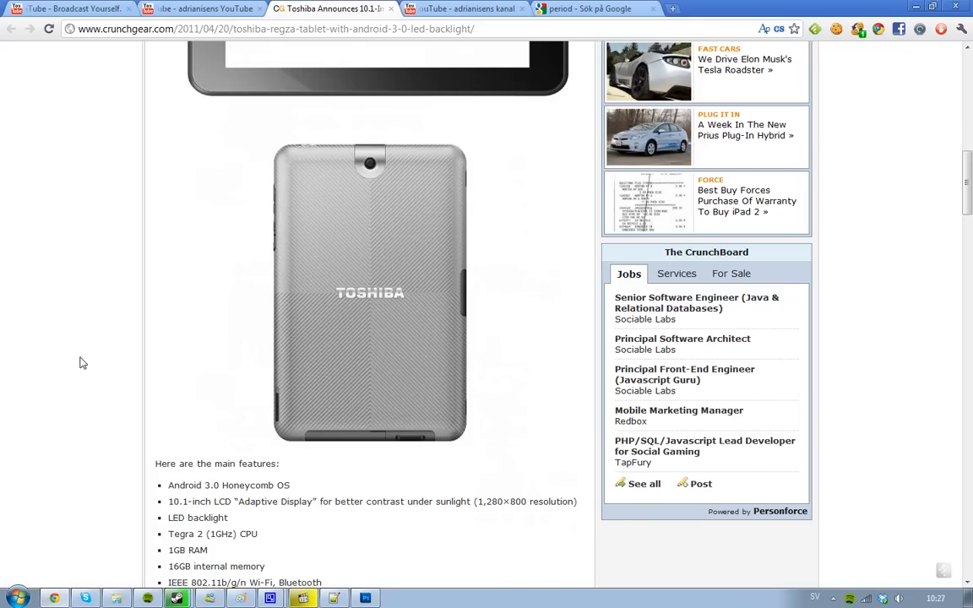
mouse_move(296, 358)
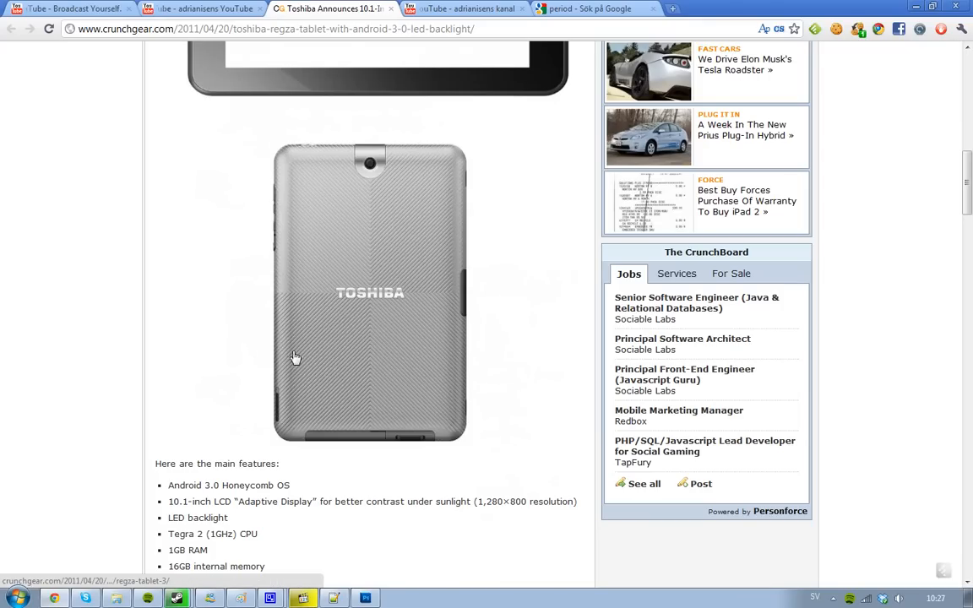
mouse_move(257, 261)
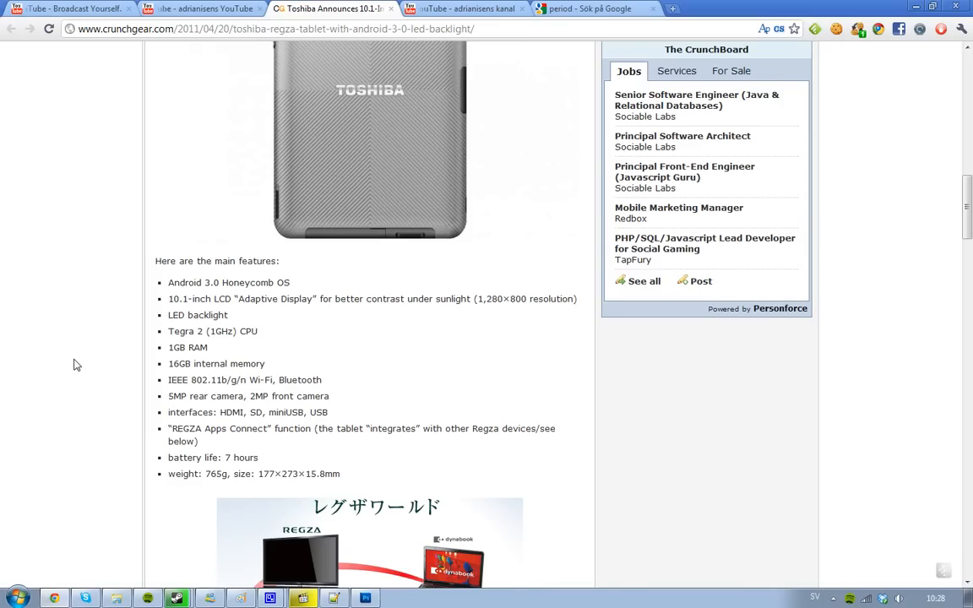
- Scroll past the specs to the Regza Apps Connect diagram and the June Japan, ~$730 pricing paragraph
scroll("down", 3)
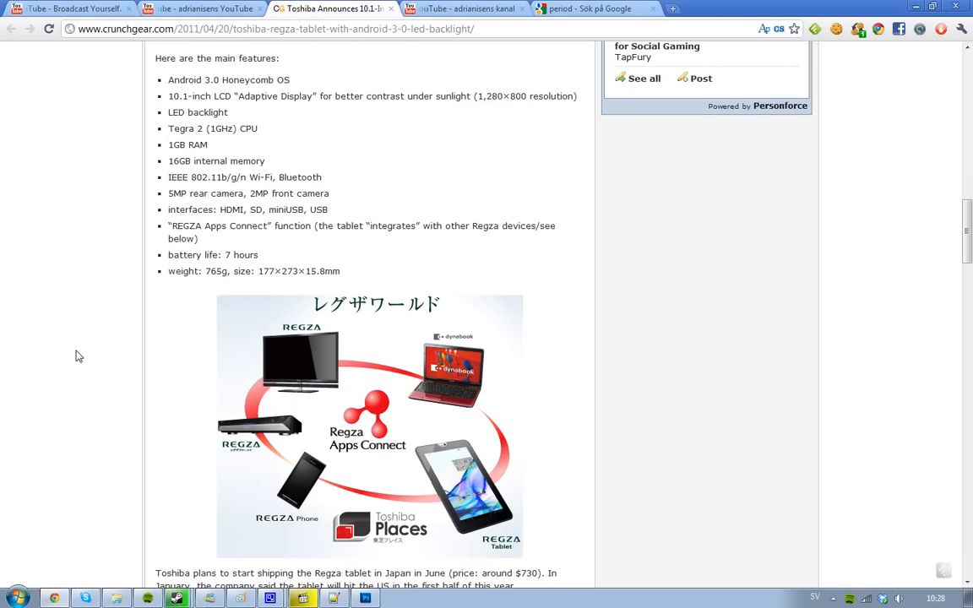
mouse_move(237, 505)
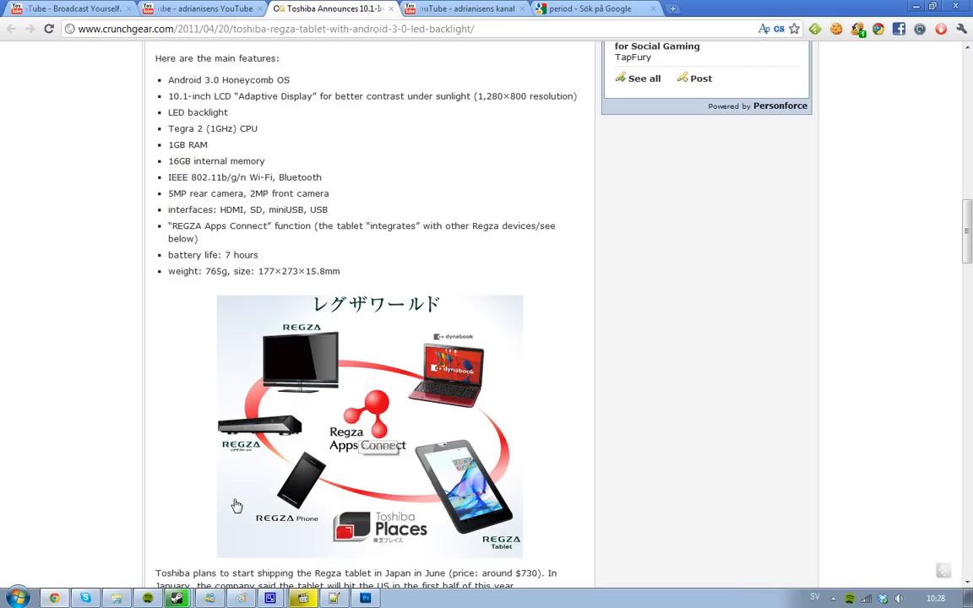
mouse_move(69, 333)
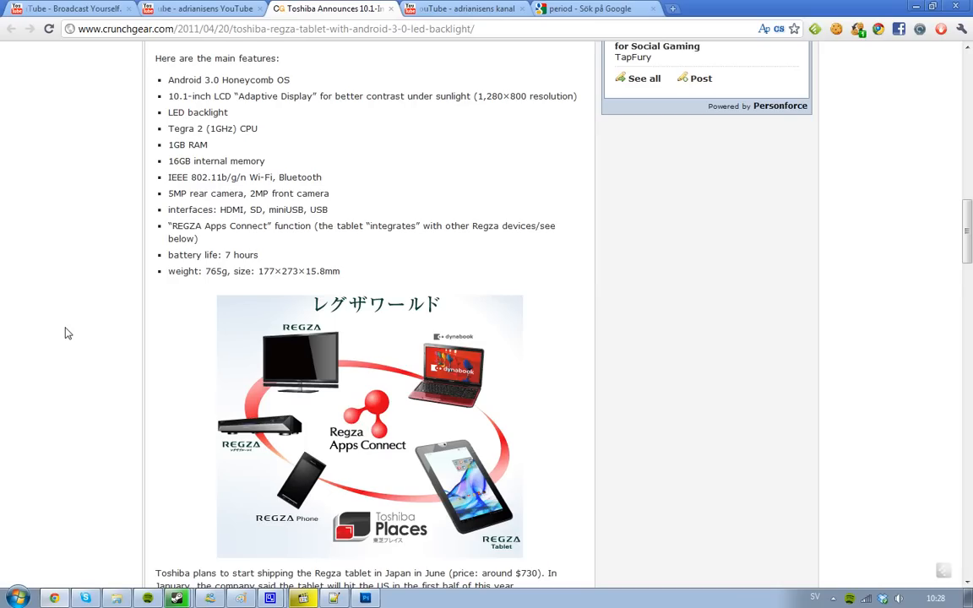
scroll("down", 3)
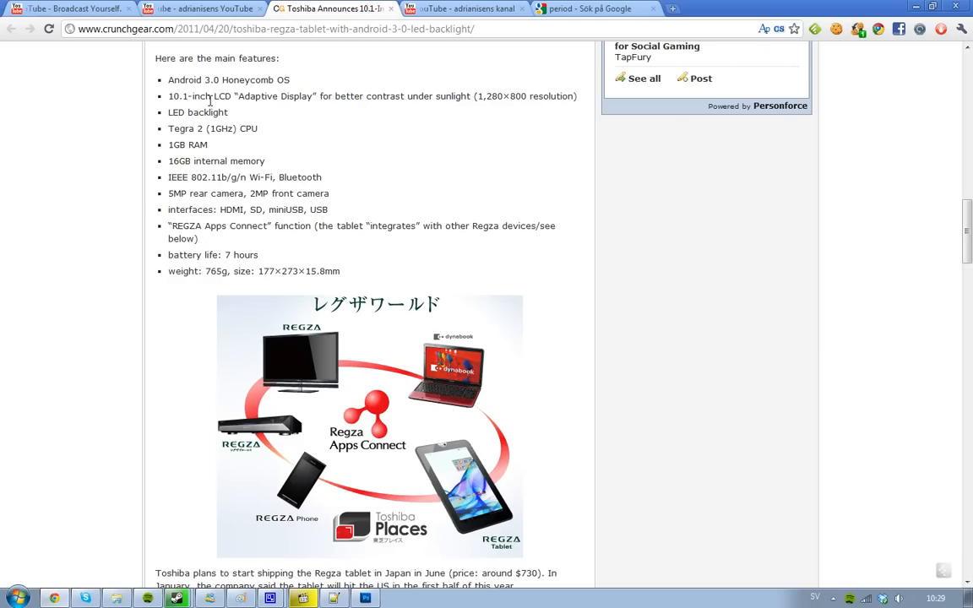
mouse_move(237, 230)
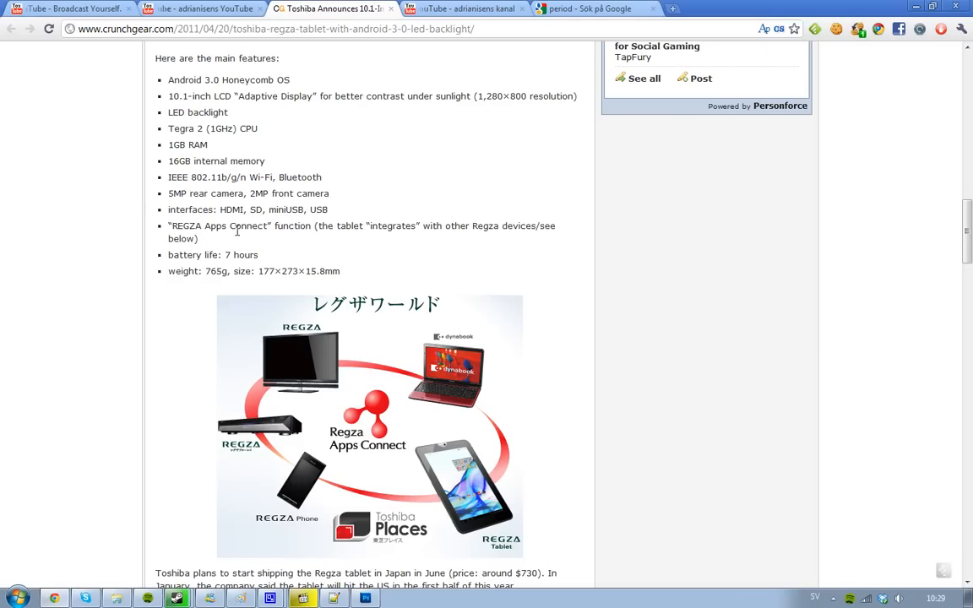
mouse_move(275, 225)
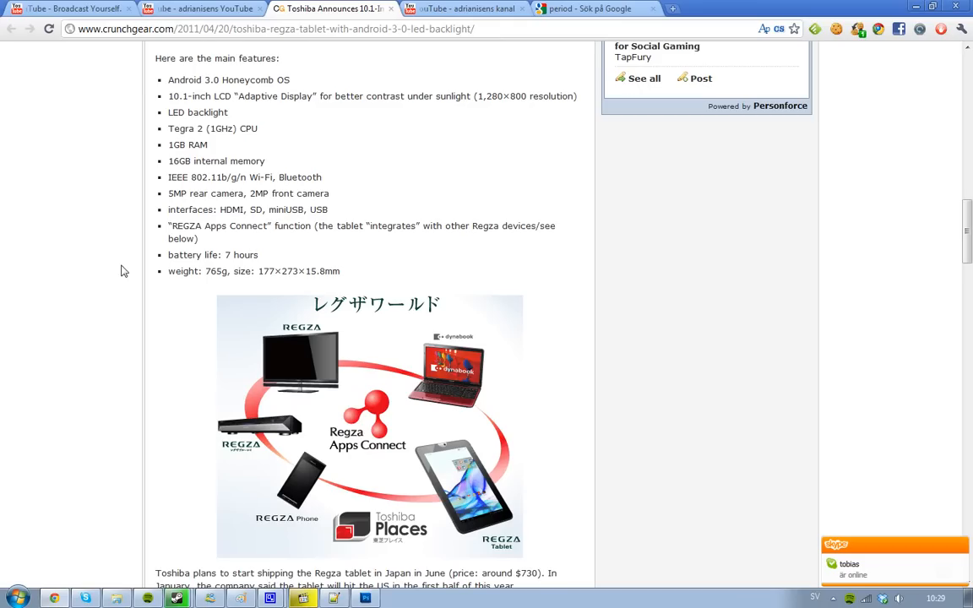
scroll("down", 3)
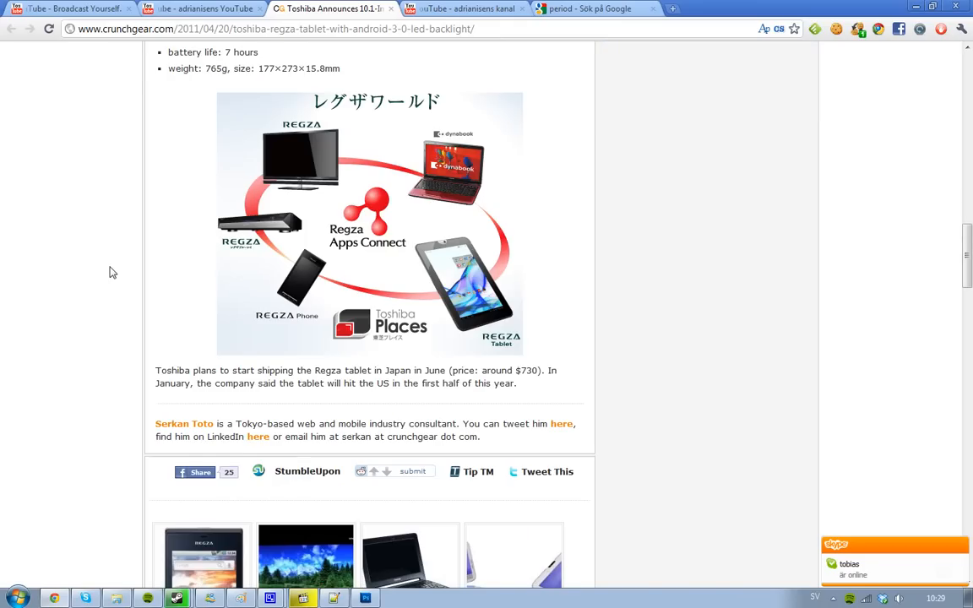